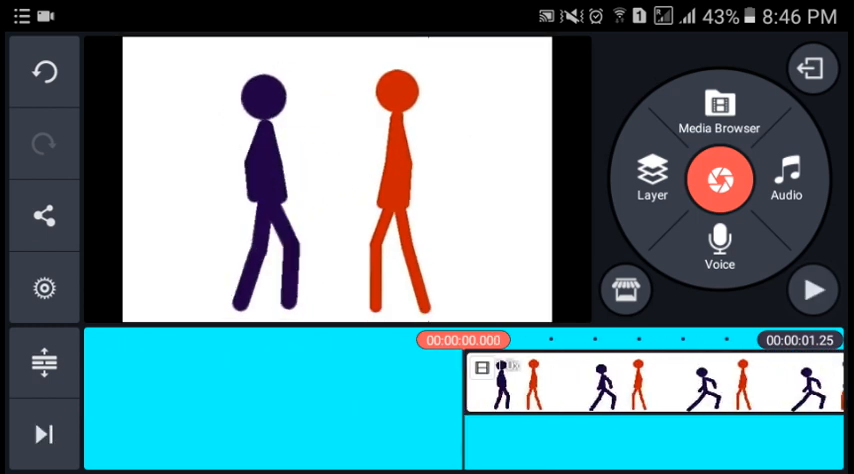
Play the animation until the purple figure's kick lands, around 00:00:00.777.
click(812, 288)
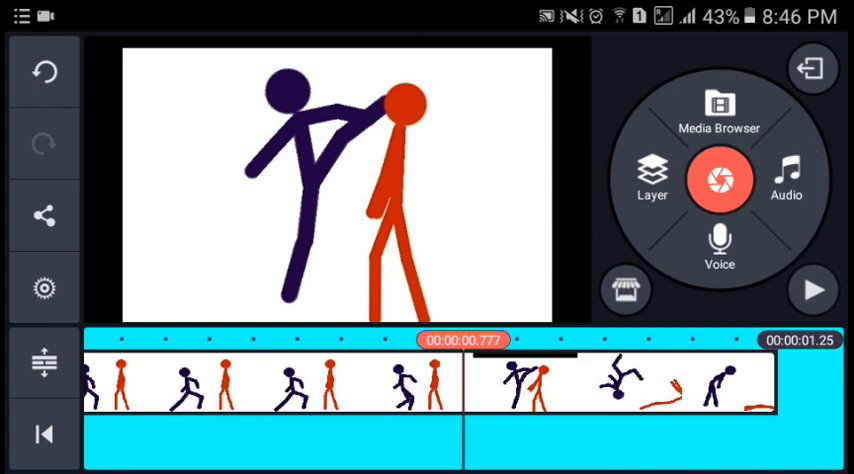
Add the Upper Cut SoundBible effect from the Audio Browser at the kick moment.
click(788, 180)
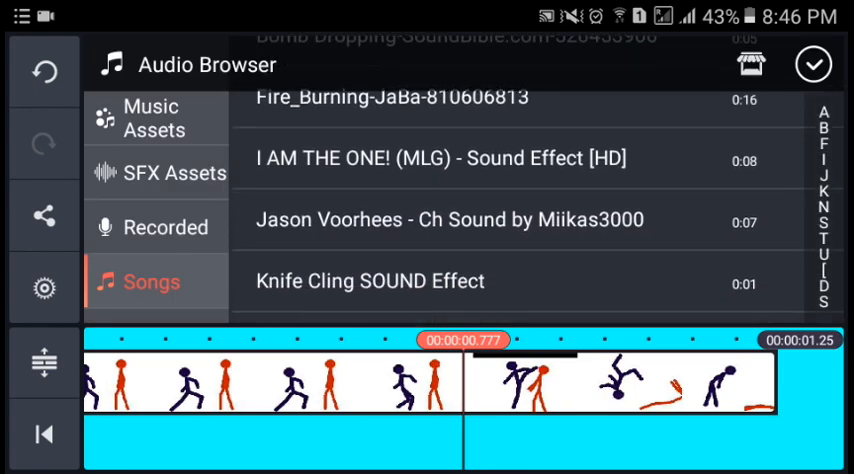
scroll(down, 3)
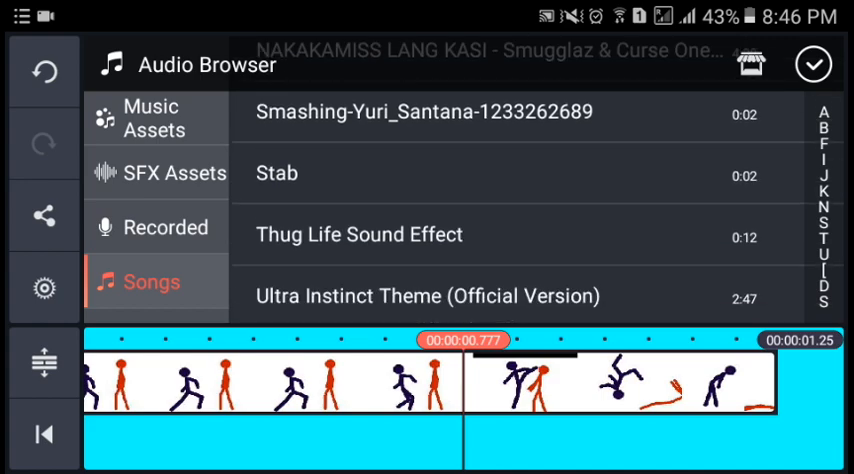
scroll(down, 3)
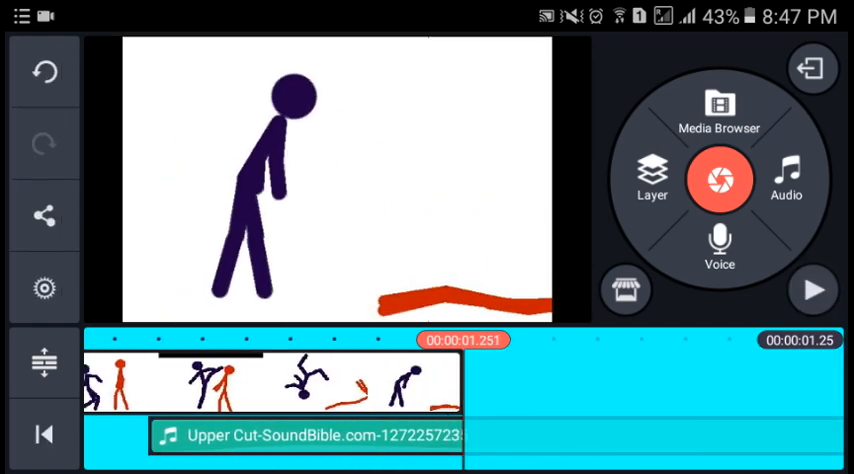
Append a blank black clip after the animation and play the 2-second project through.
click(722, 104)
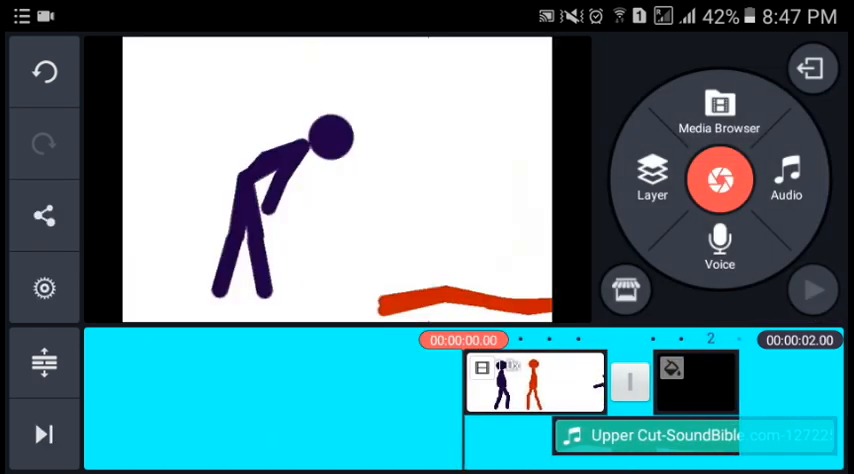
click(812, 288)
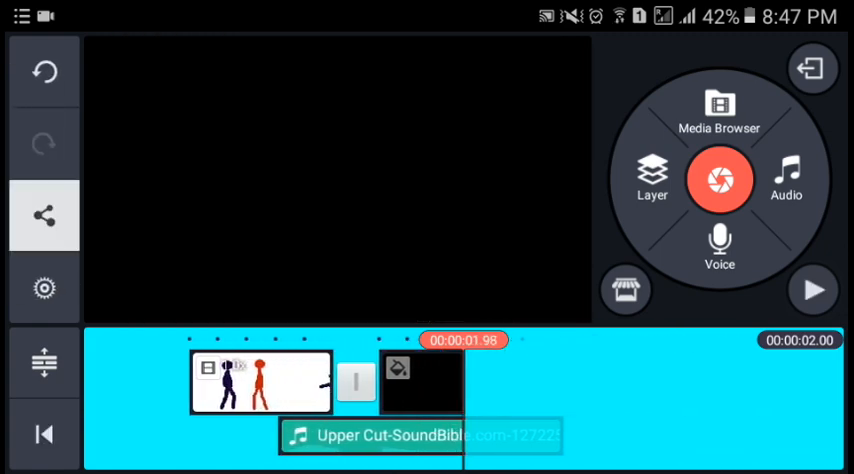
Choose Save Video to Gallery from Share to show the export resolution options.
click(44, 216)
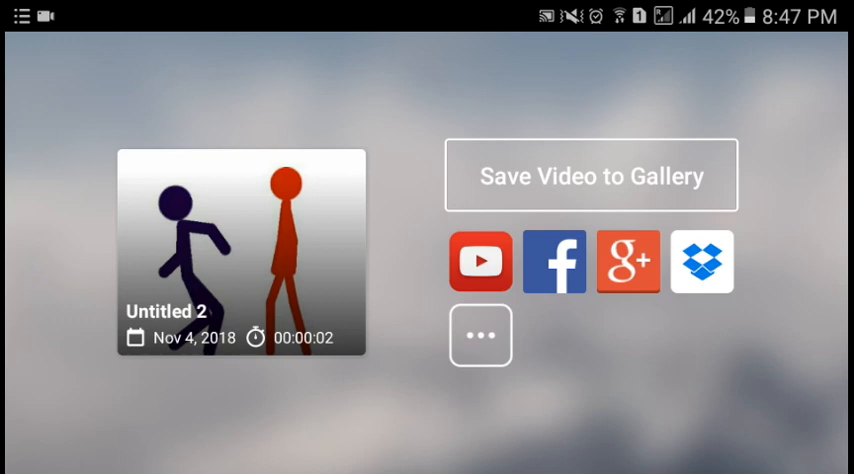
click(592, 174)
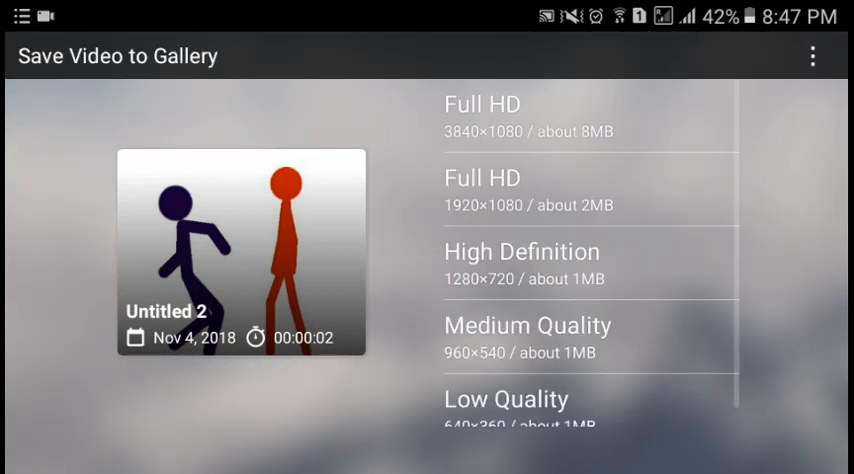